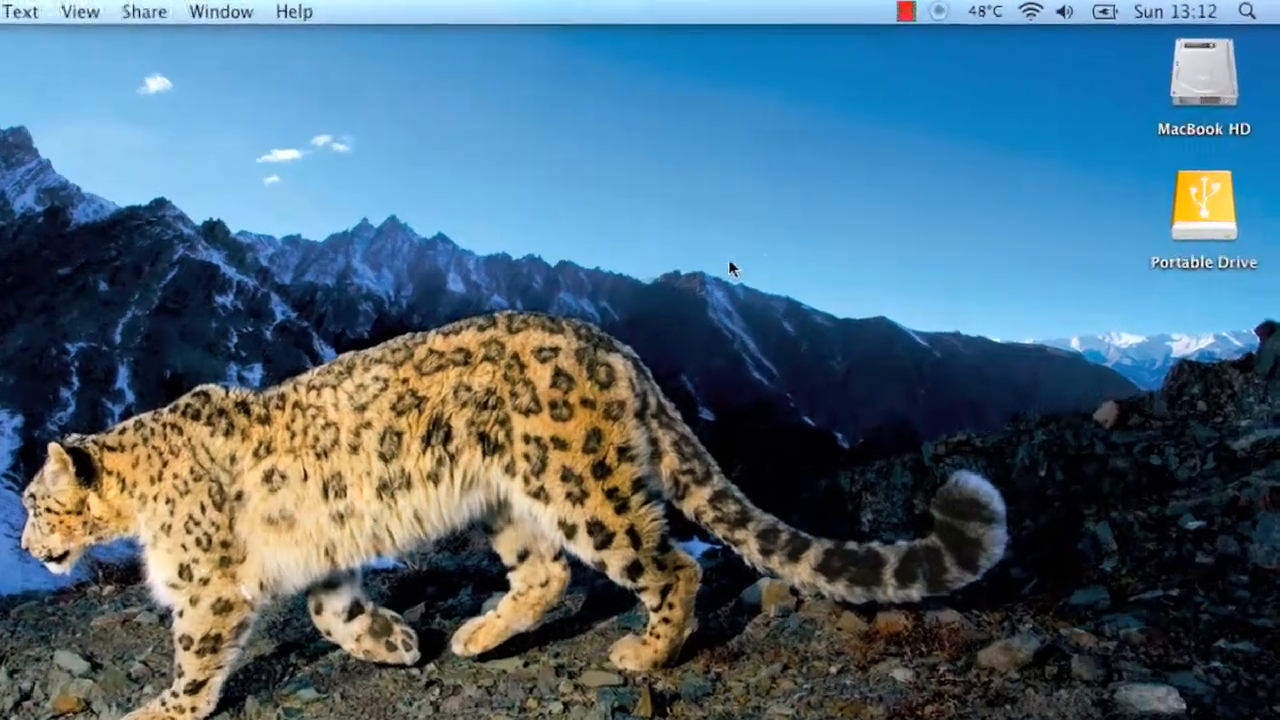
Search Spotlight for 'disk u' and launch Disk Utility from the results
type("disk u")
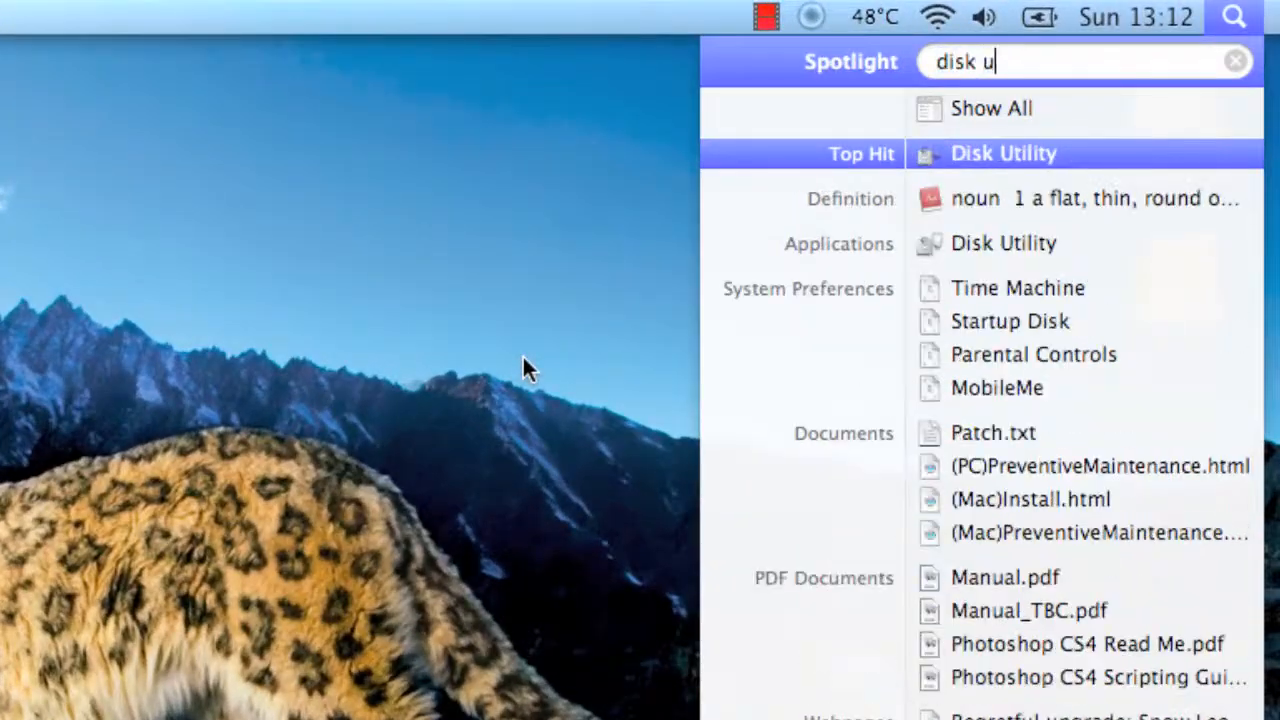
left_click(1003, 153)
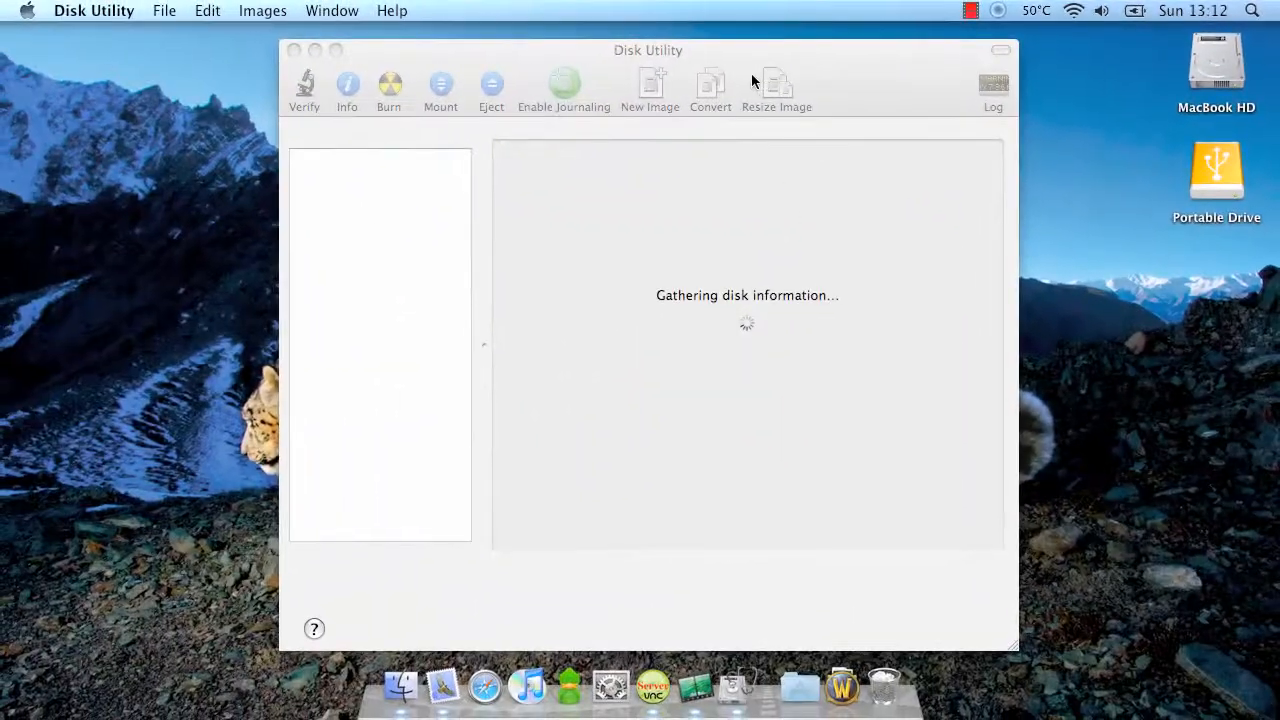
Add a second partition to the 250.06 GB external disk and select it
left_click(385, 200)
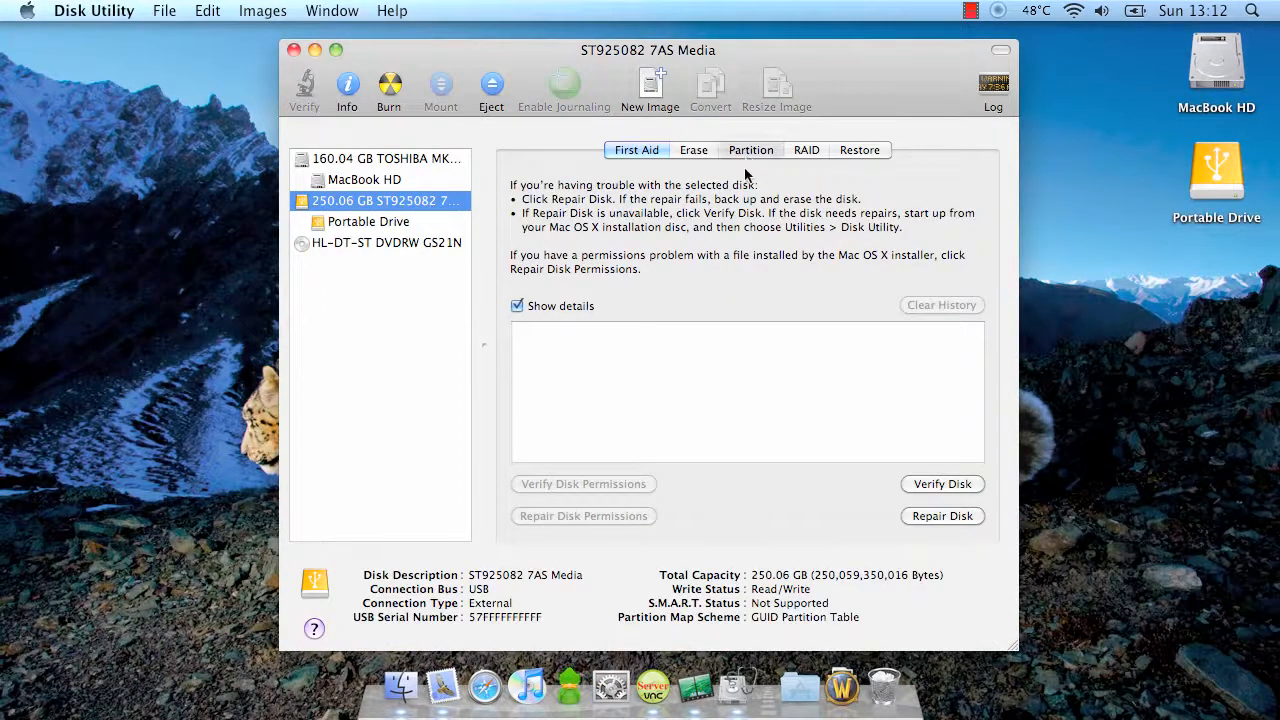
left_click(751, 150)
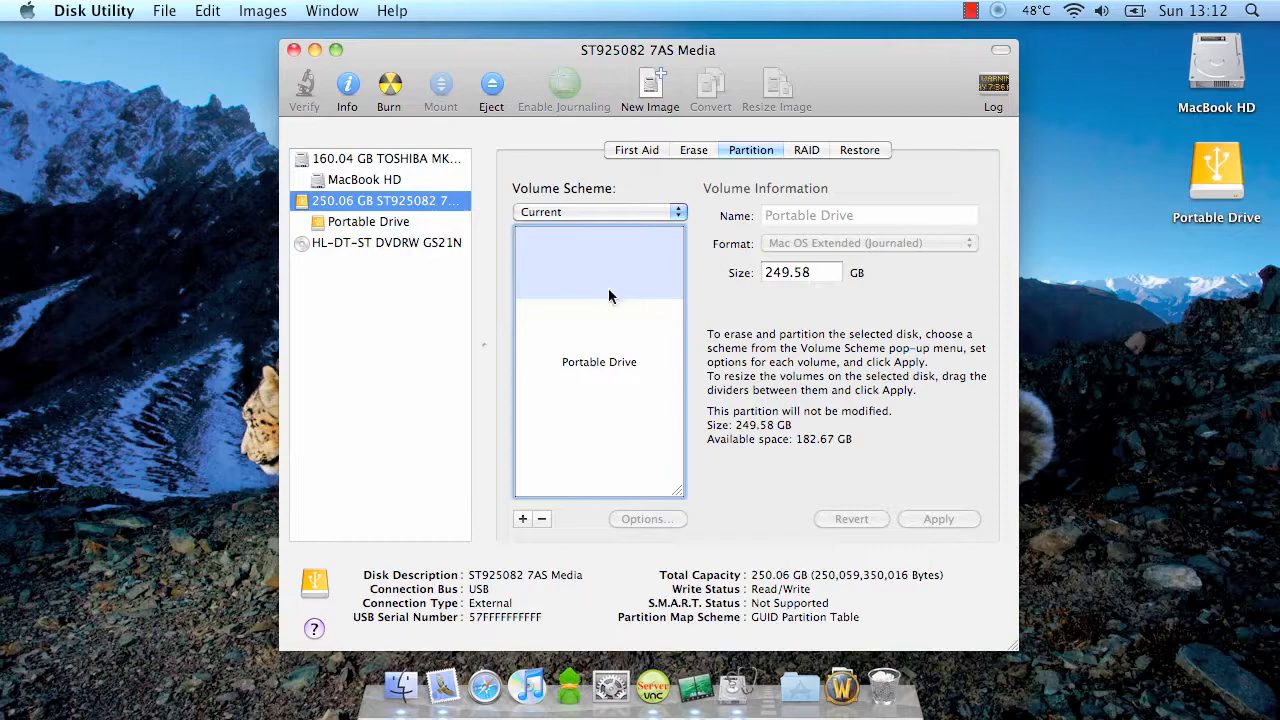
mouse_move(574, 535)
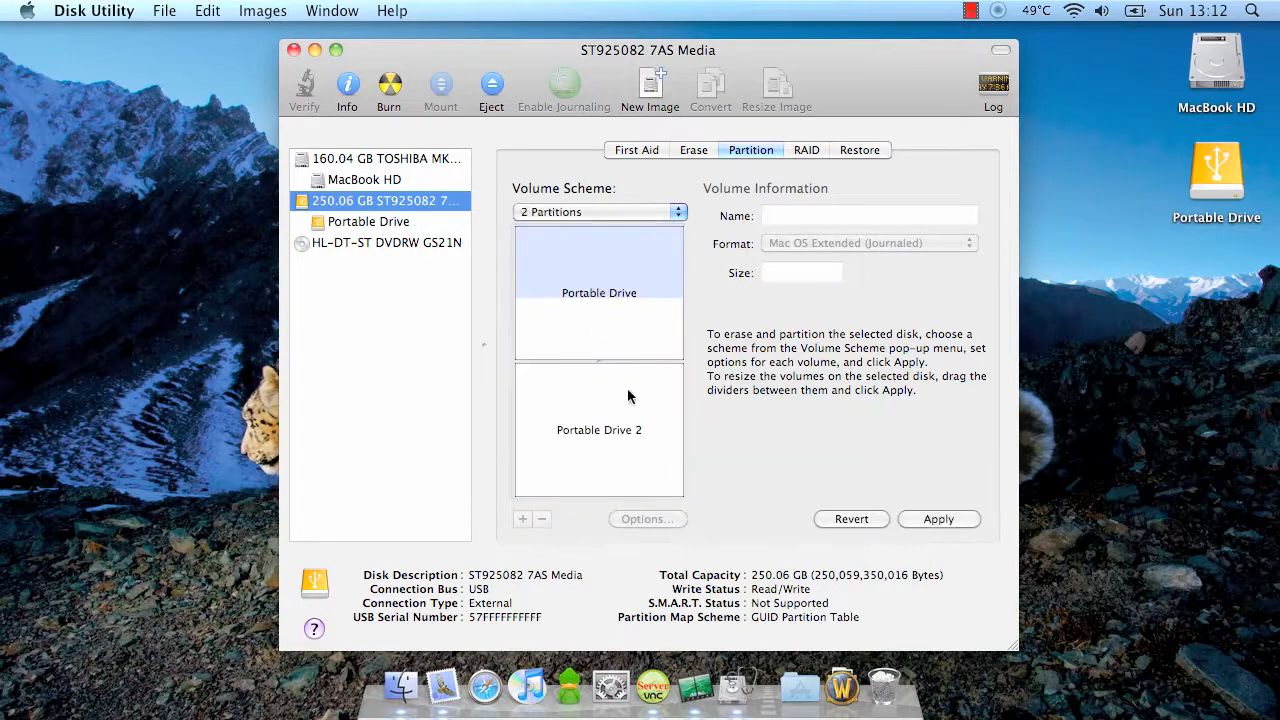
left_click(599, 429)
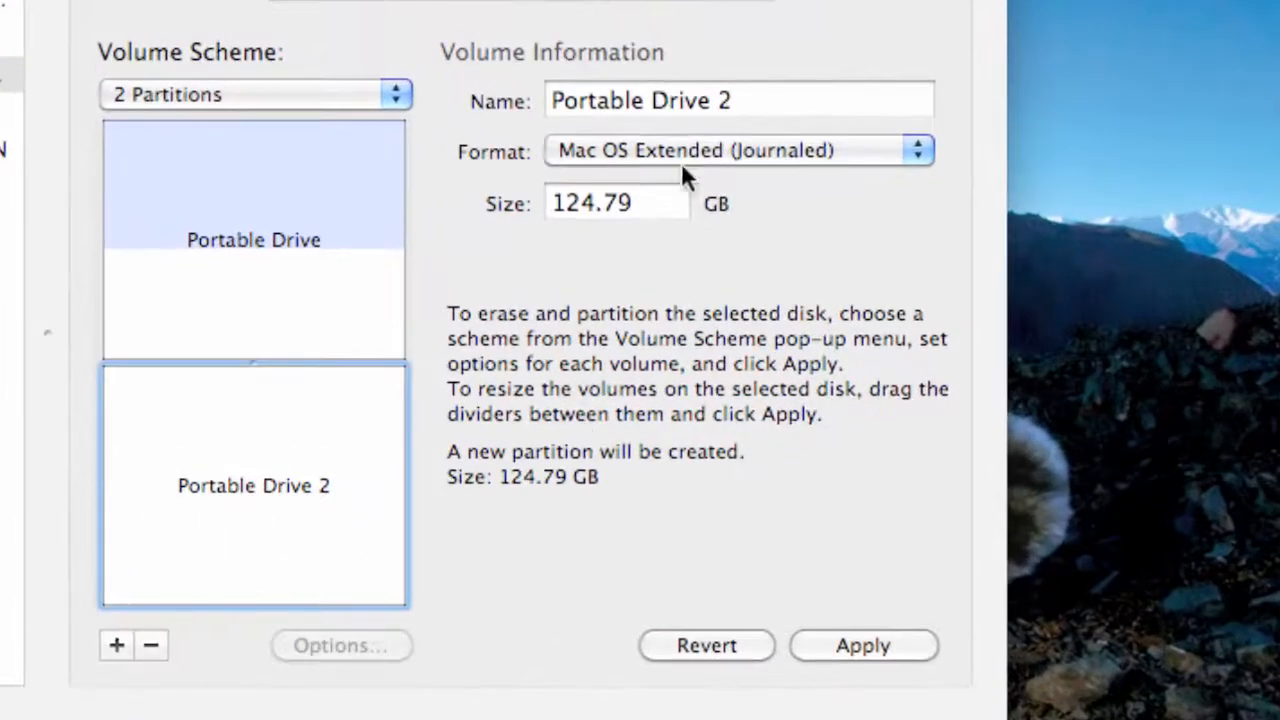
Name the new partition 'Time Machine', size it 80 GB, and apply
type("Time")
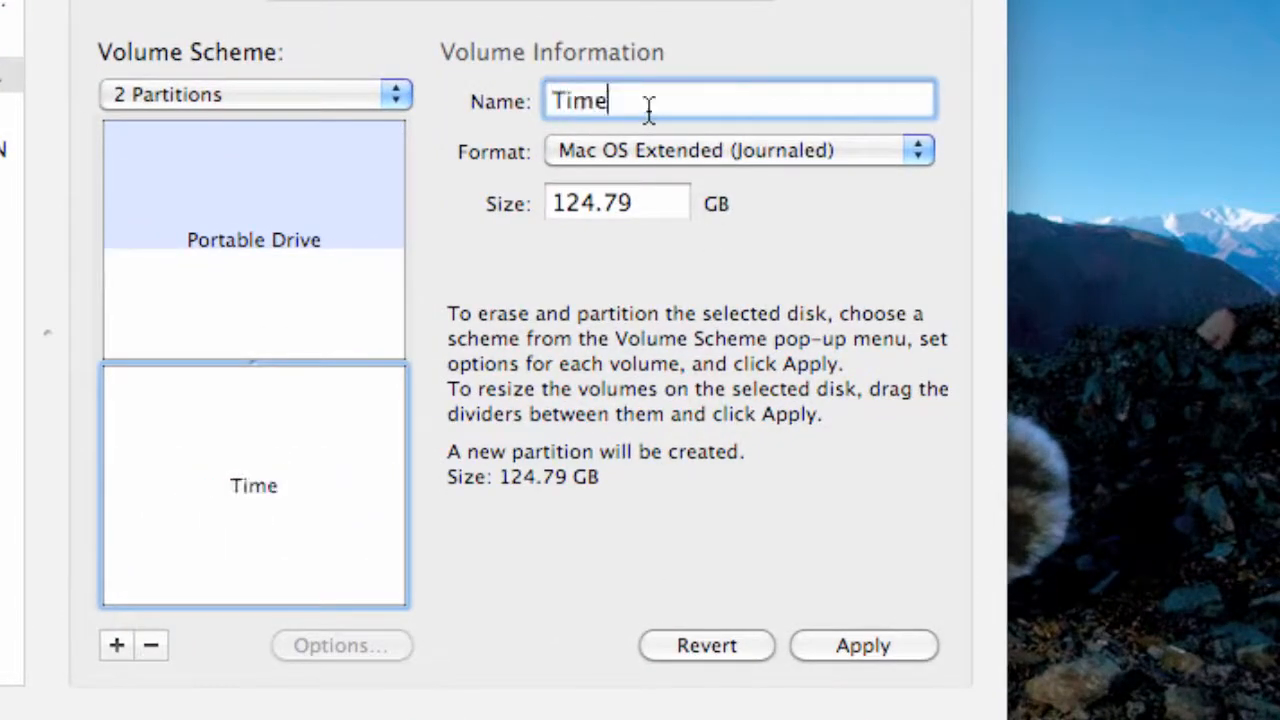
type("Machine")
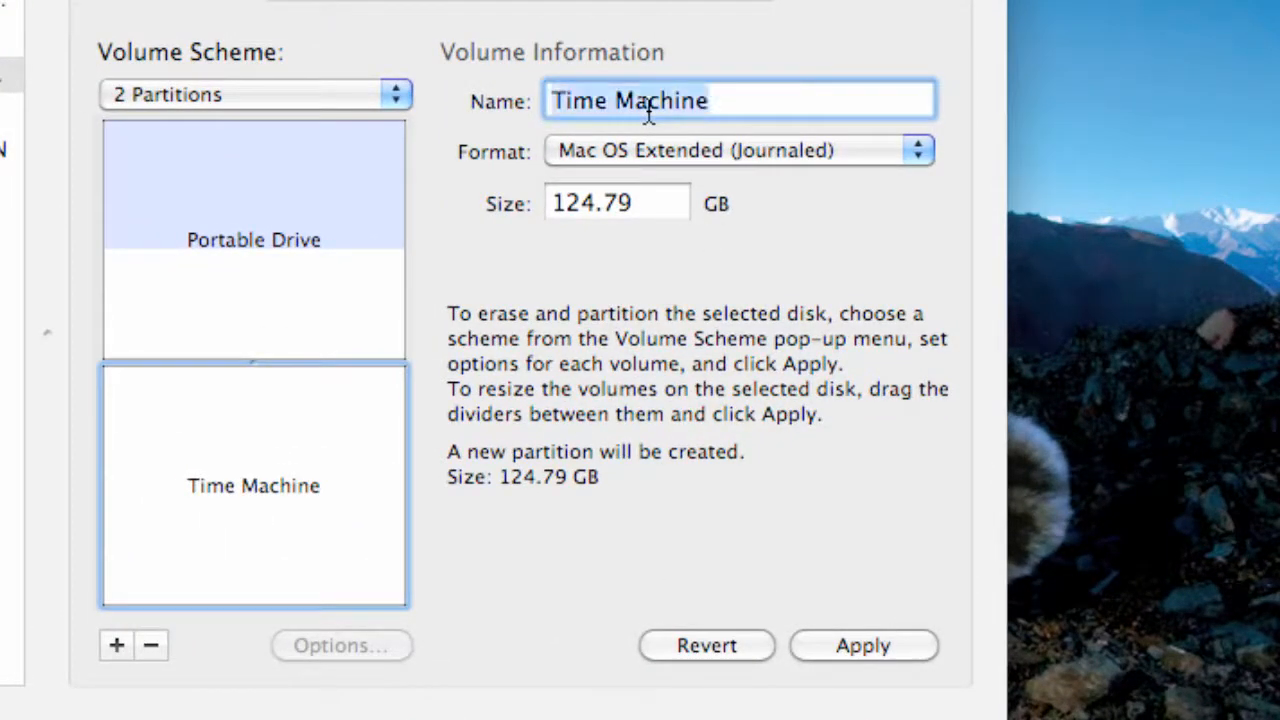
left_click(617, 203)
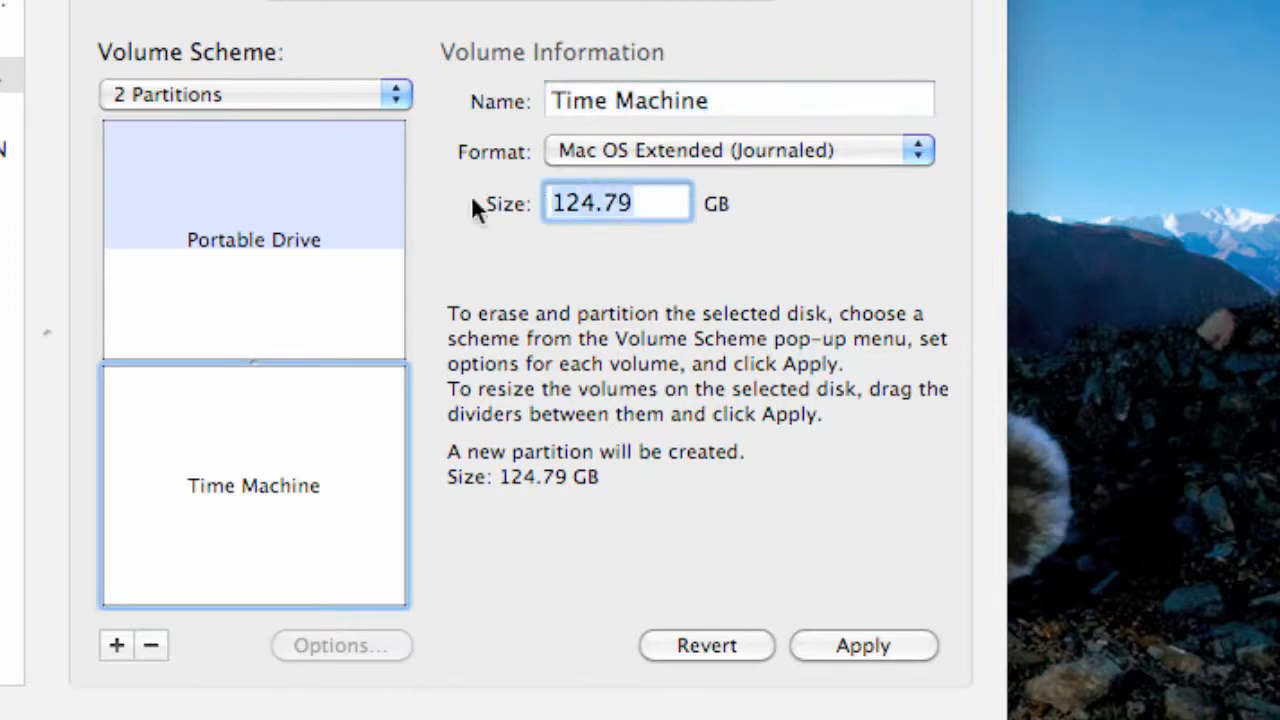
type("80.00")
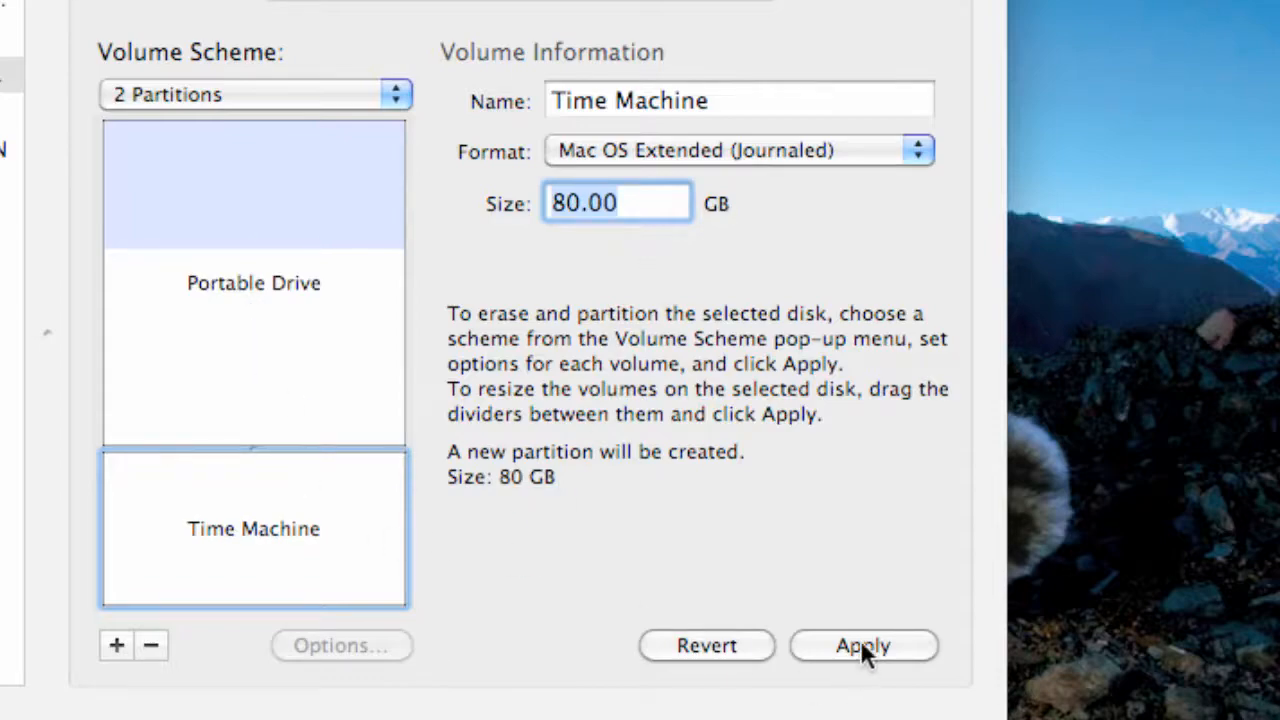
left_click(863, 645)
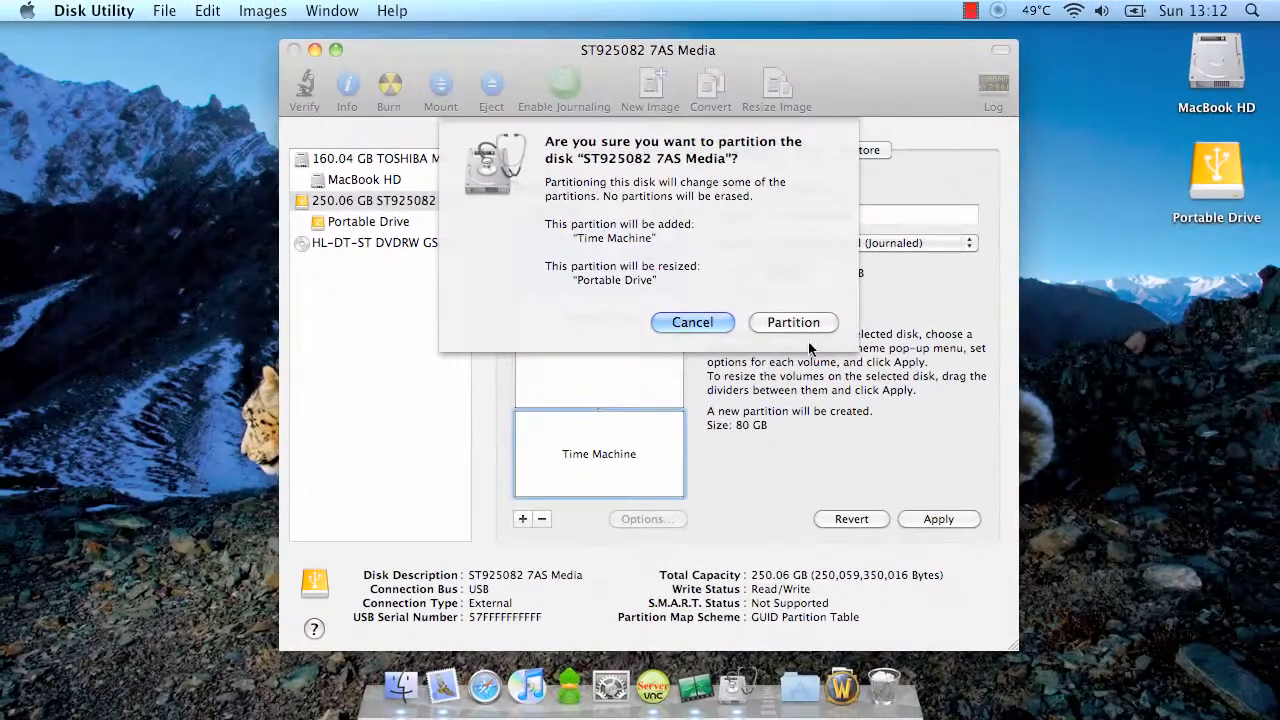
Confirm partitioning, check the new 80 GB Time Machine volume, and launch System Preferences
left_click(793, 322)
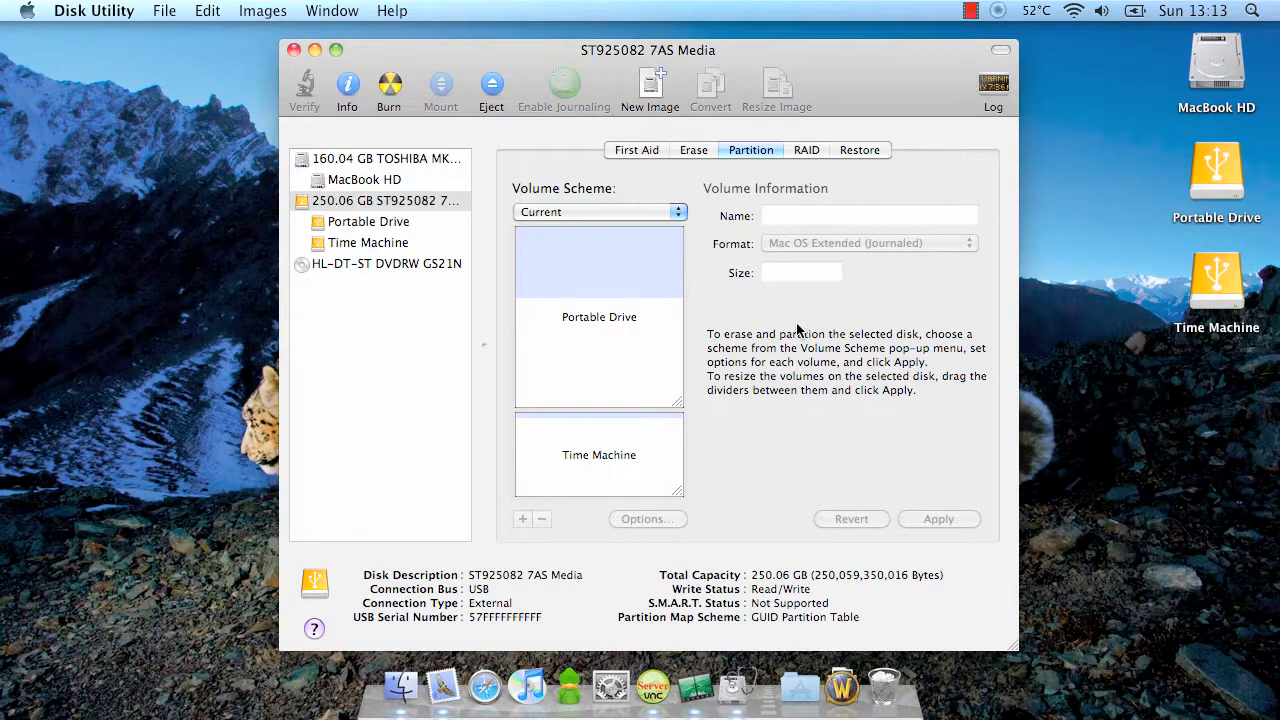
left_click(599, 454)
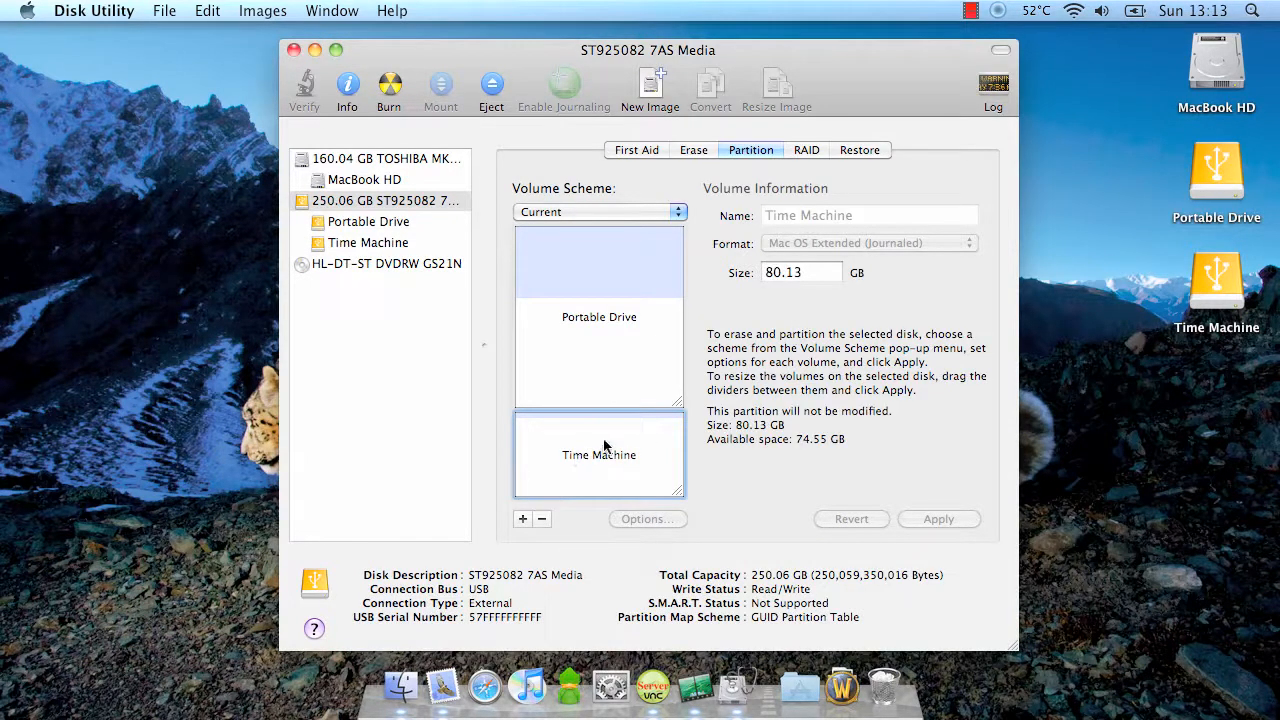
mouse_move(610, 685)
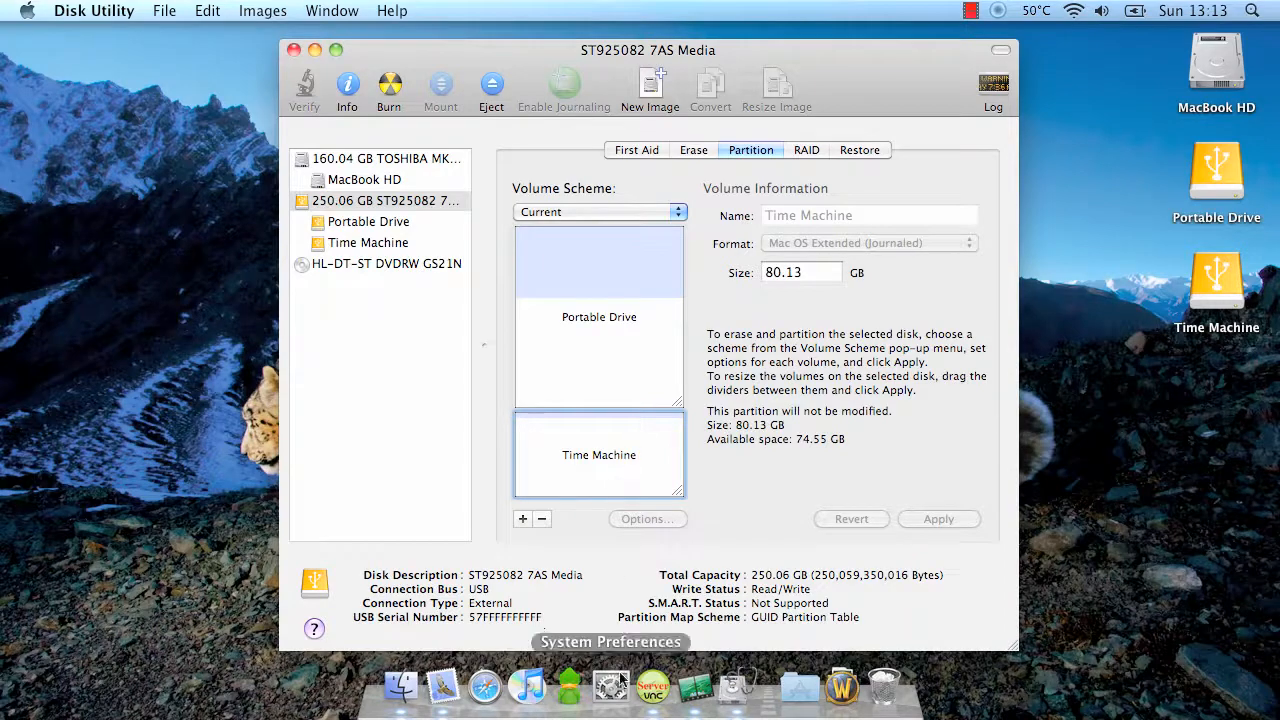
left_click(611, 686)
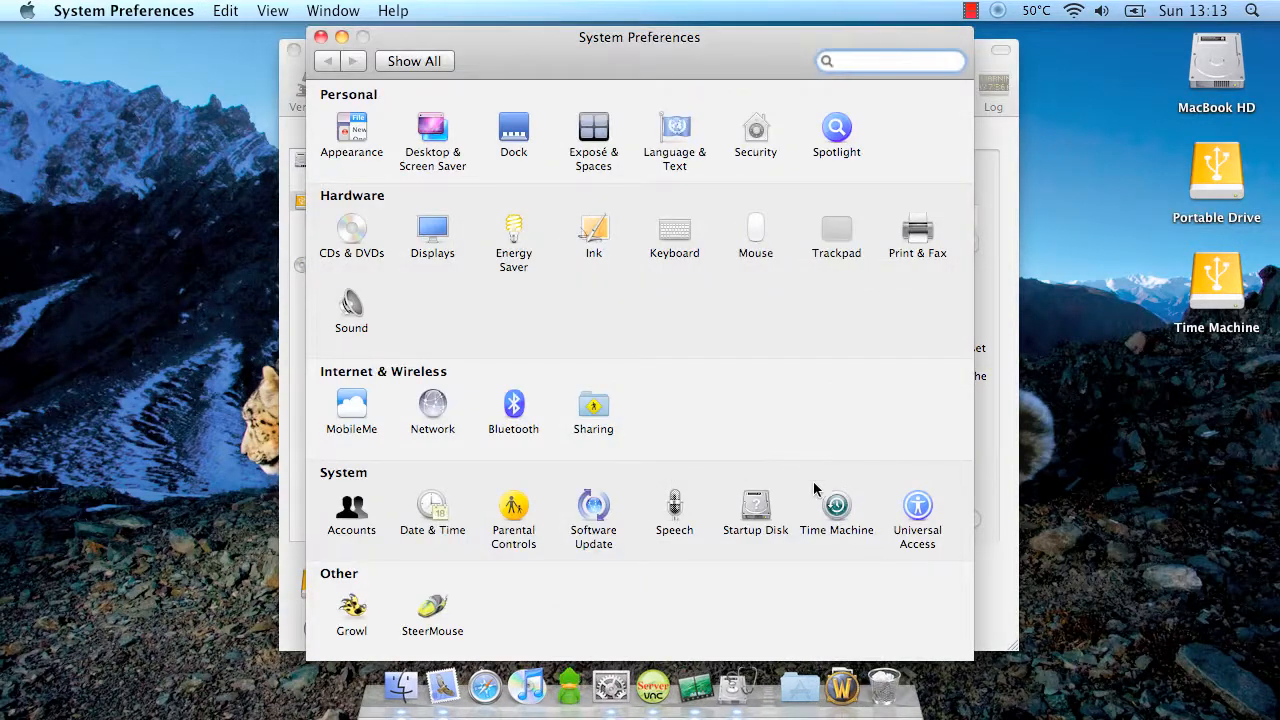
Switch Time Machine backups ON in its preference pane
left_click(836, 505)
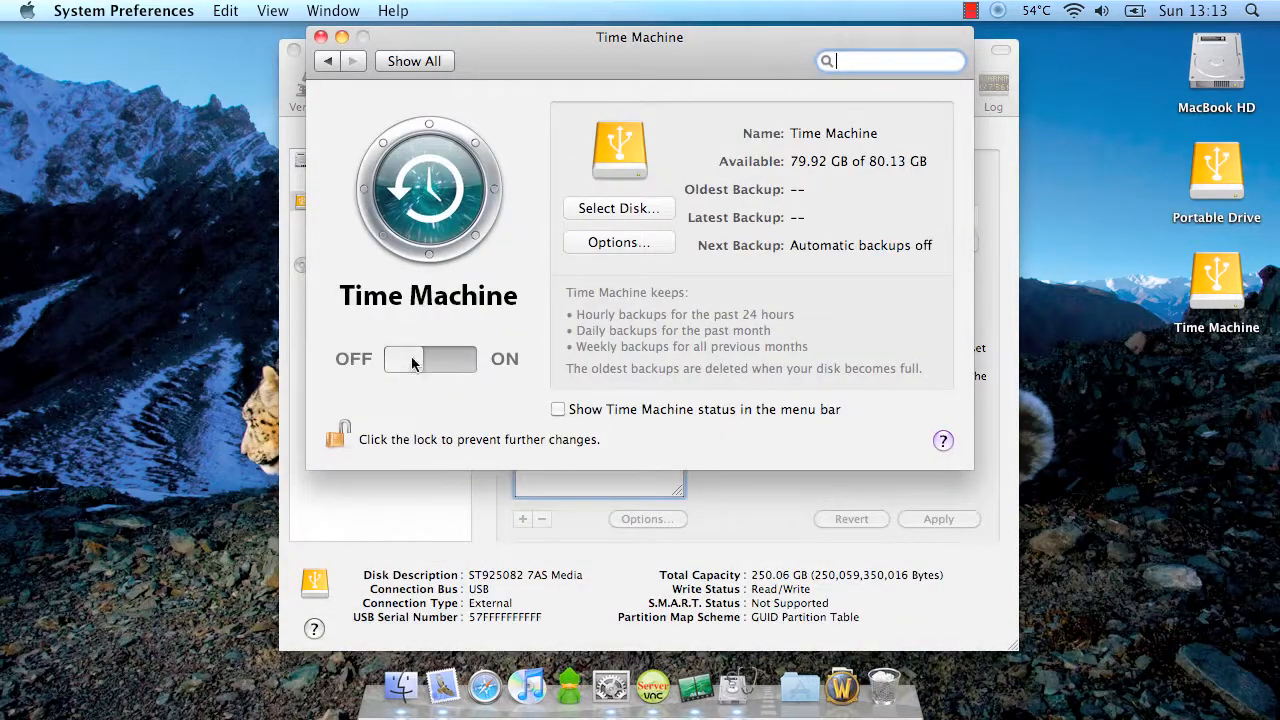
left_click(430, 358)
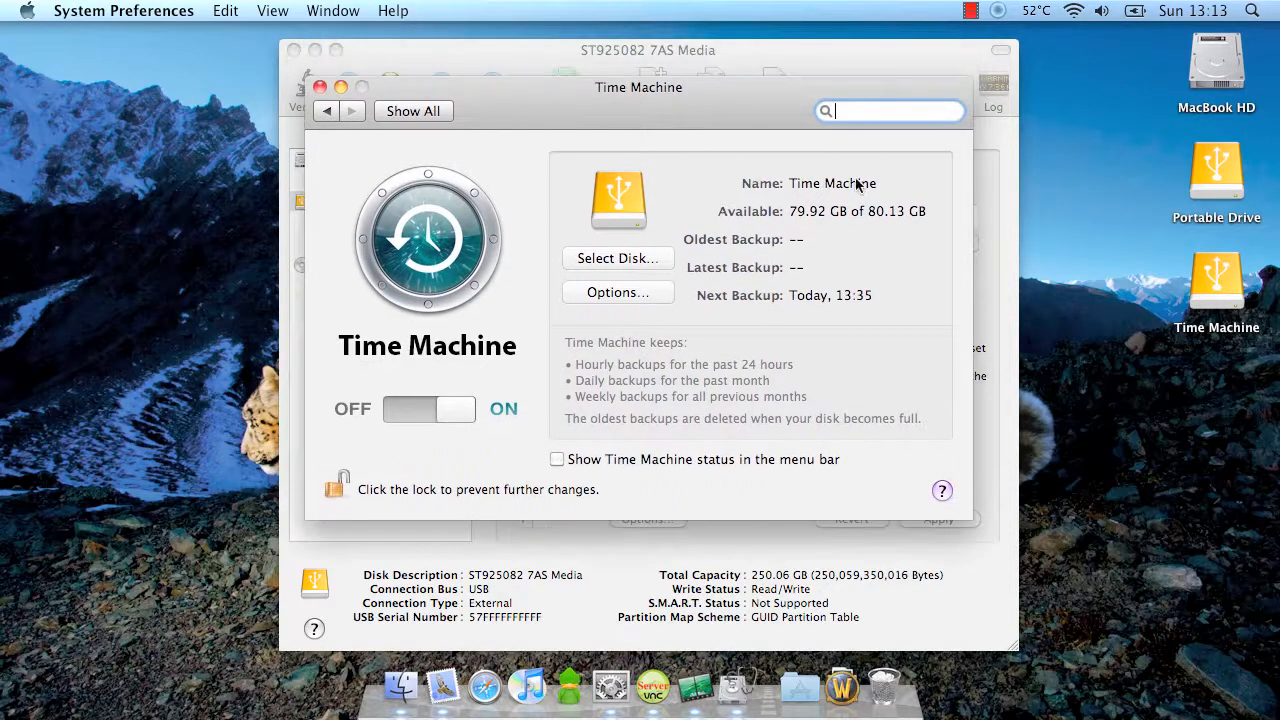
mouse_move(762, 363)
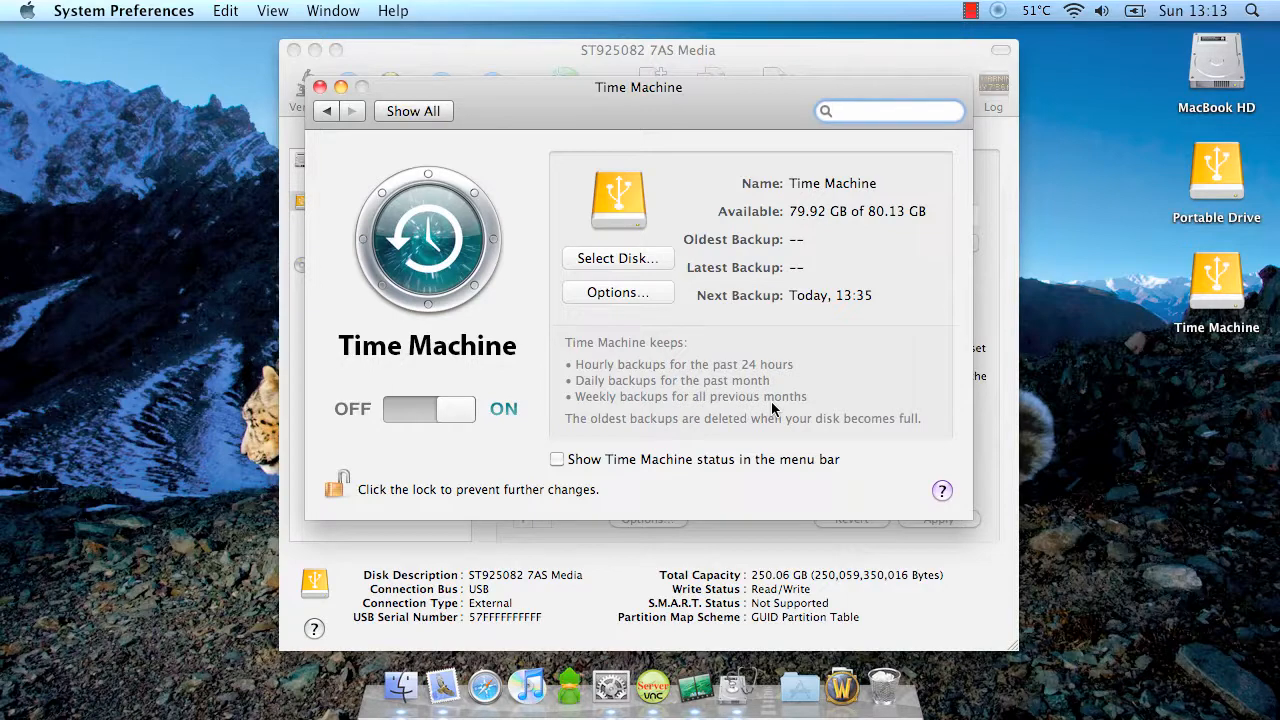
left_click(888, 111)
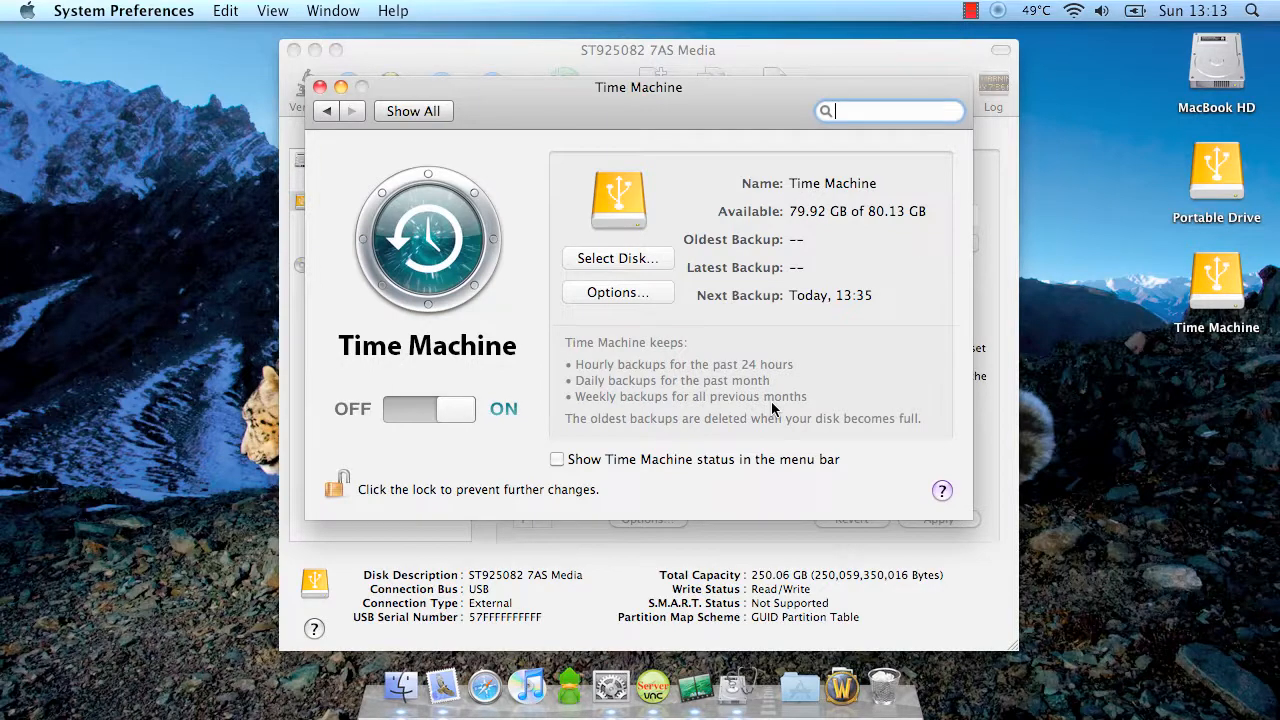